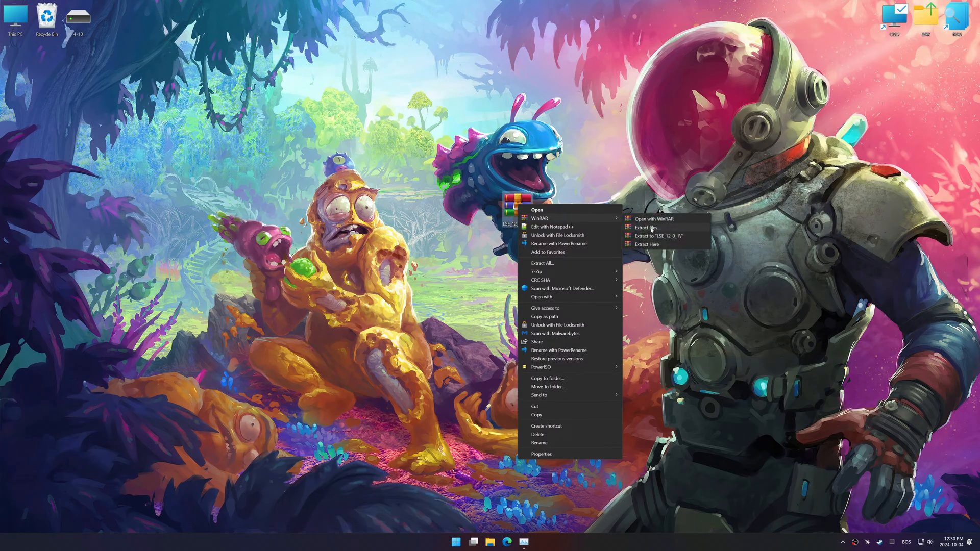
Extract the Low Specs Experience archive with WinRAR and finish its setup wizard.
left_click(649, 244)
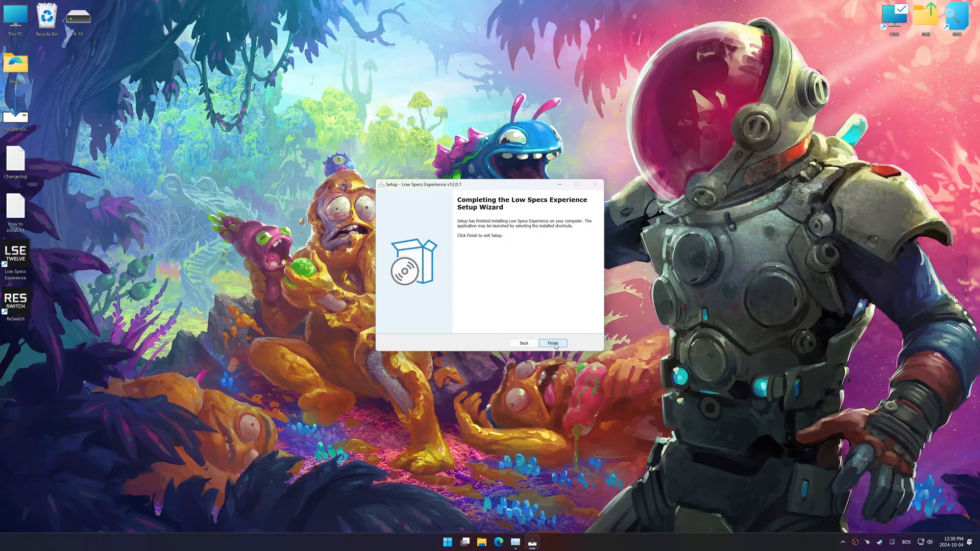
left_click(552, 343)
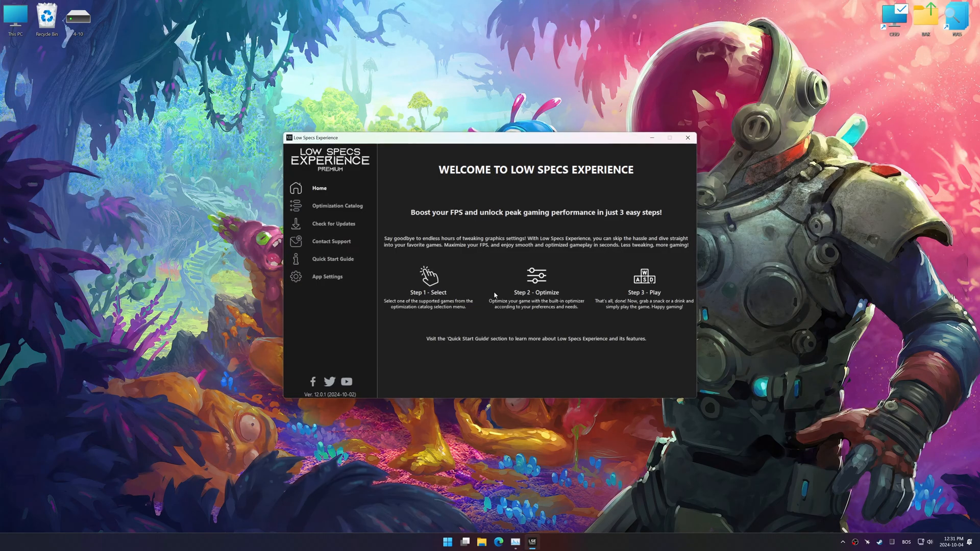
Select High on Life in the Optimization Catalog and run its compatibility check.
left_click(337, 205)
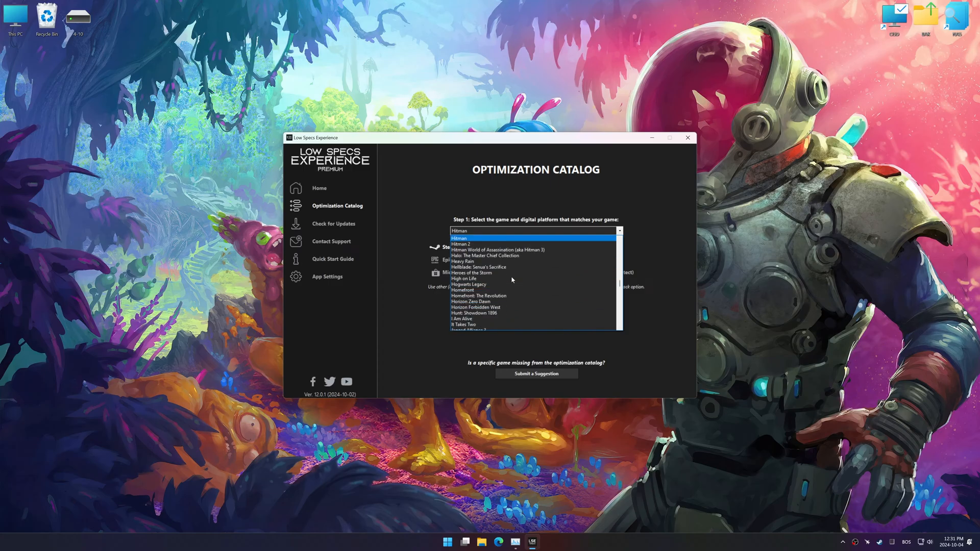
left_click(462, 278)
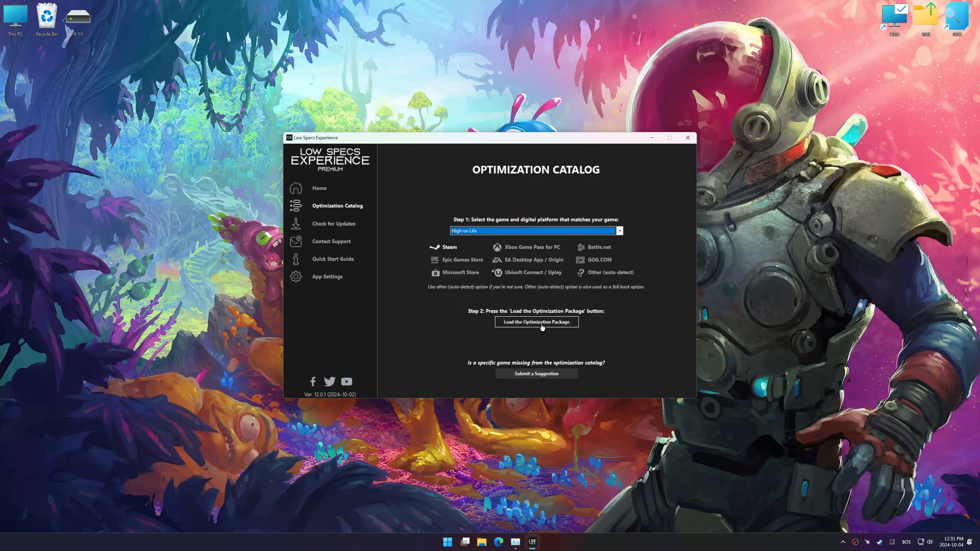
left_click(535, 322)
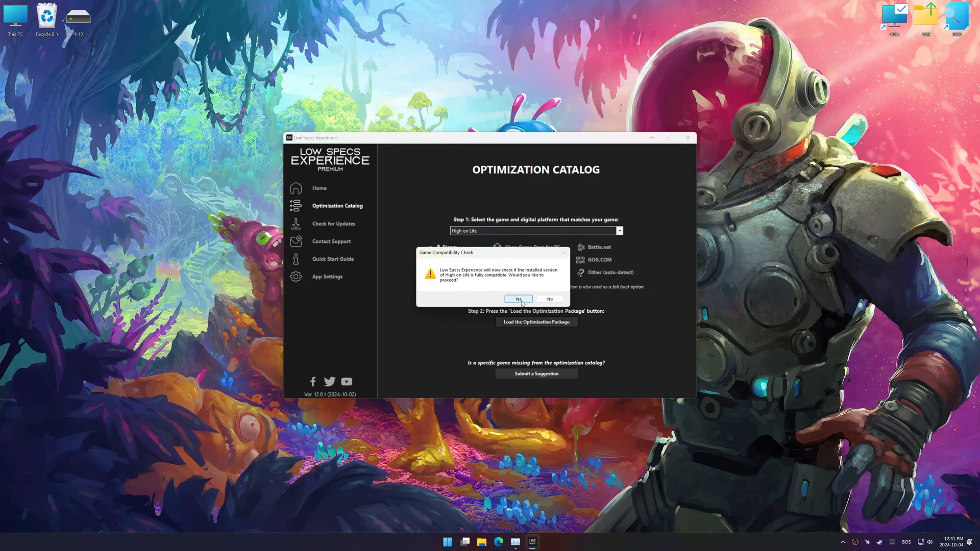
left_click(518, 299)
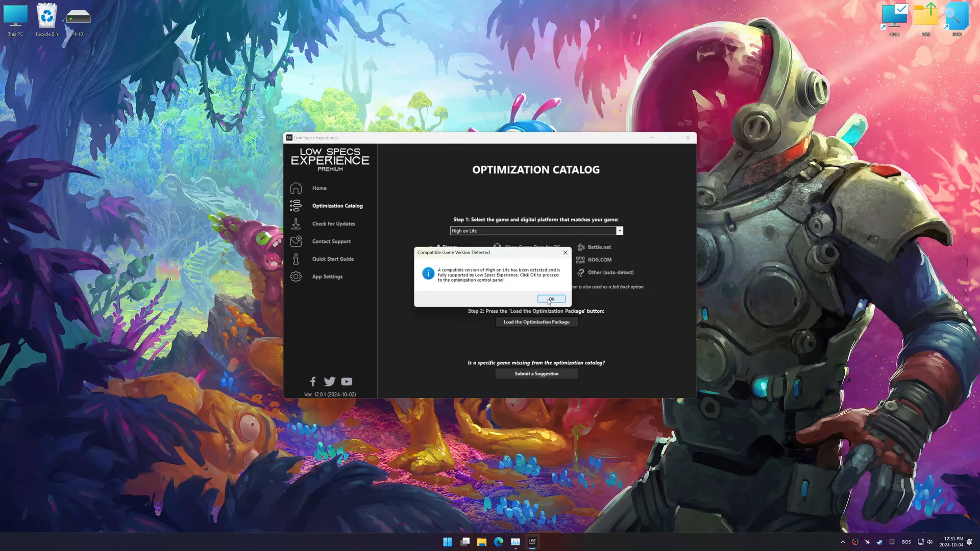
Accept the compatibility result and set in-game resolution to 3840 x 2160 - 16:9.
left_click(550, 299)
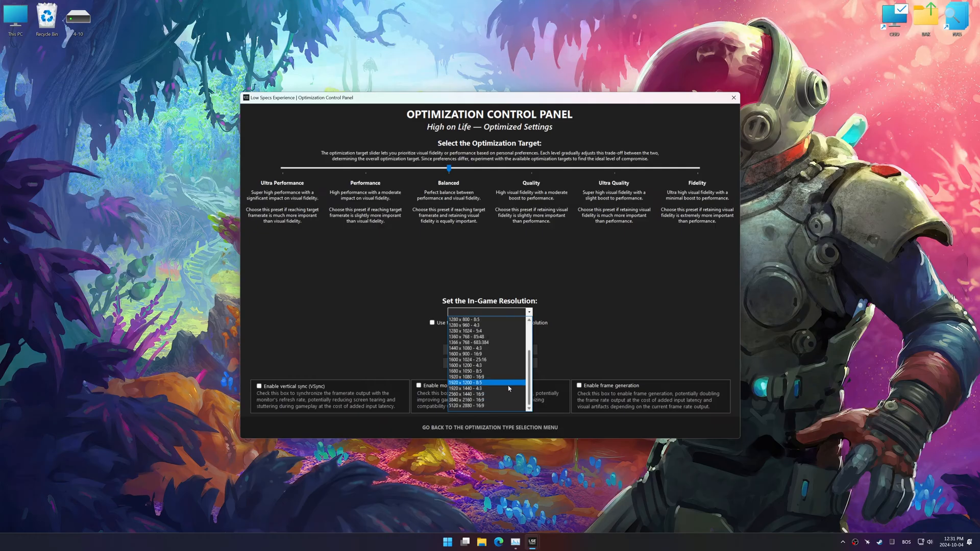
left_click(465, 400)
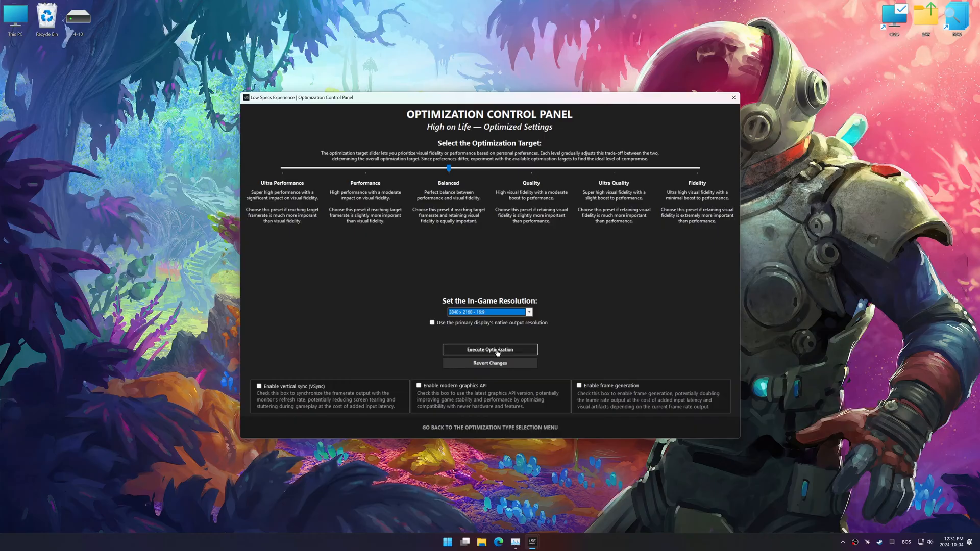
Execute the Balanced 3840 x 2160 optimization, confirm it, and go back to type selection.
left_click(489, 349)
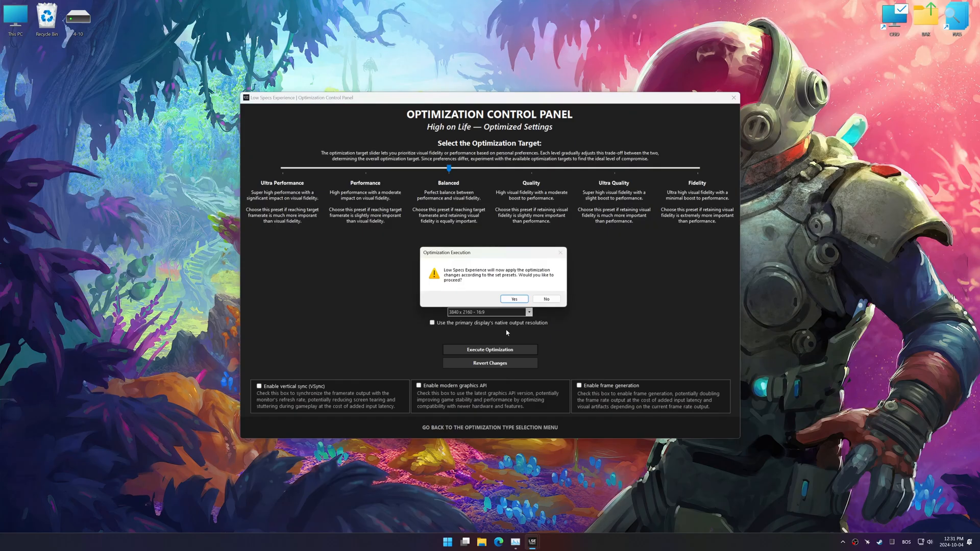
left_click(512, 298)
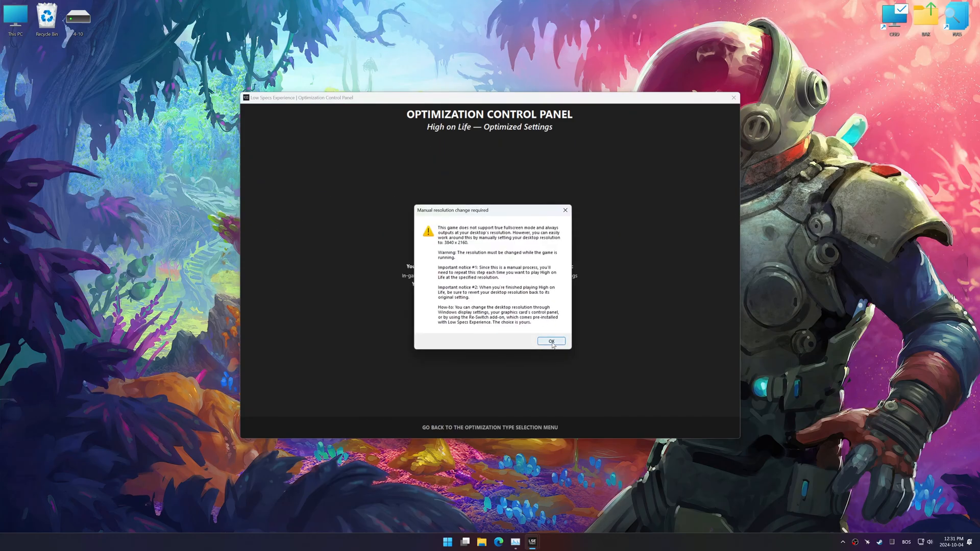
left_click(551, 342)
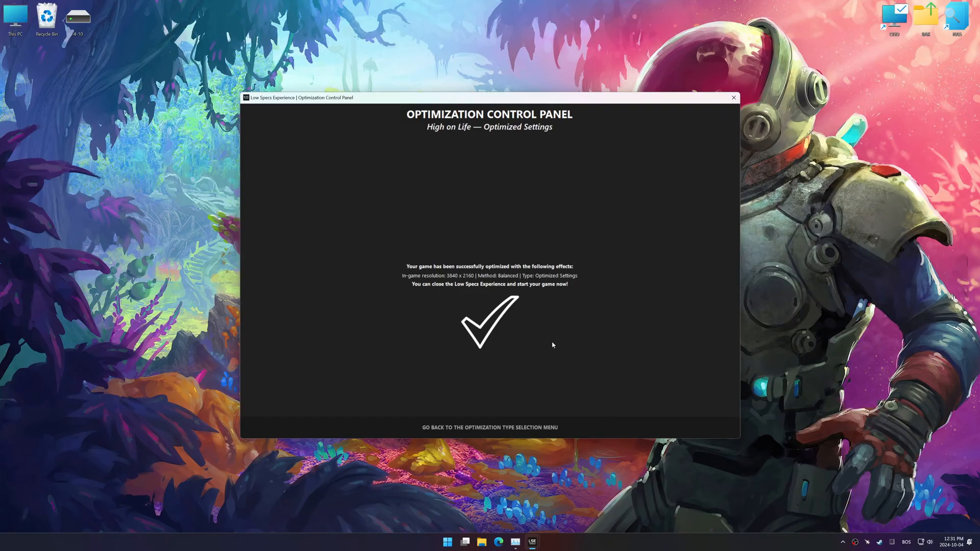
left_click(489, 427)
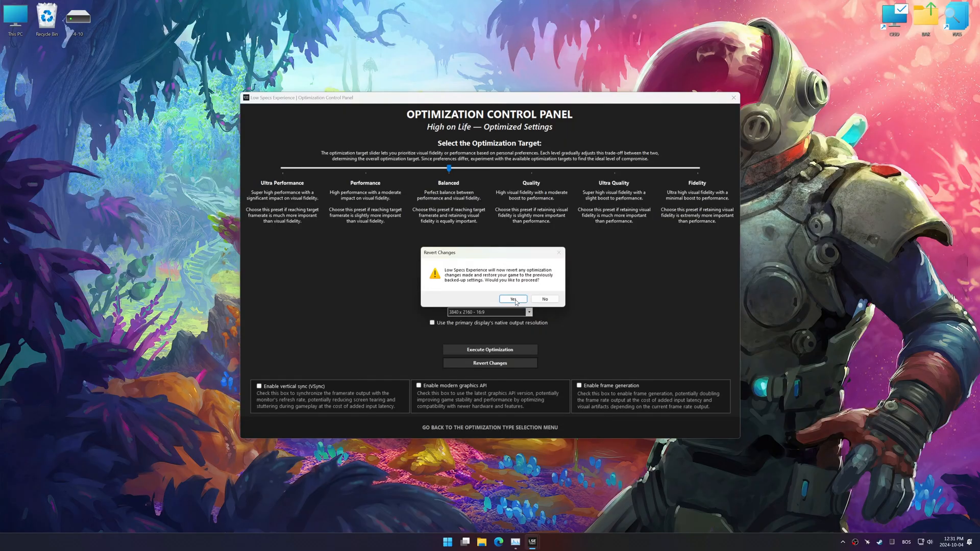
Confirm reverting High on Life's optimization changes.
left_click(513, 298)
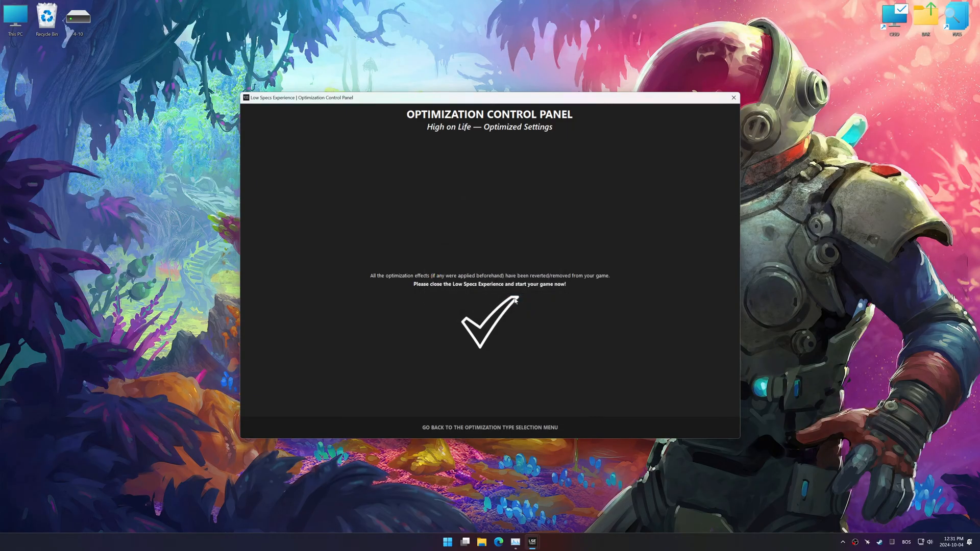